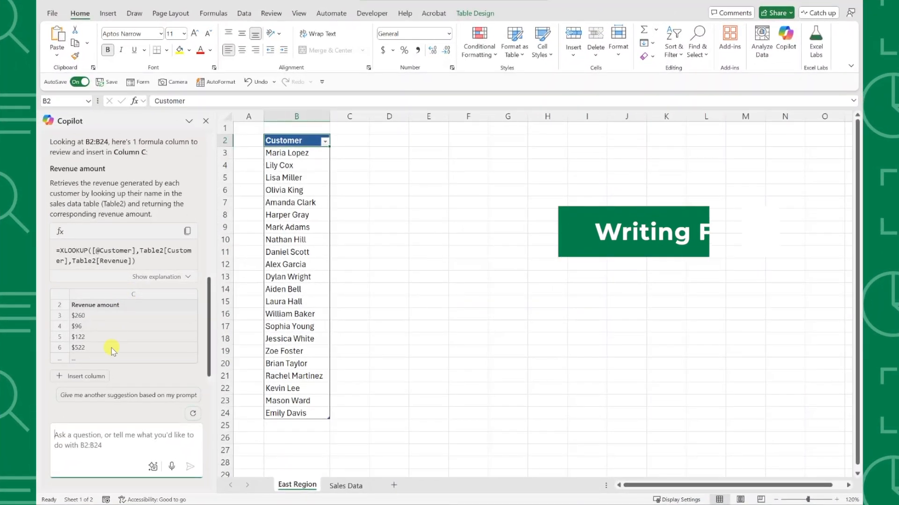
Dismiss Copilot's revenue column suggestion, keeping only the East Region customer list.
left_click(85, 375)
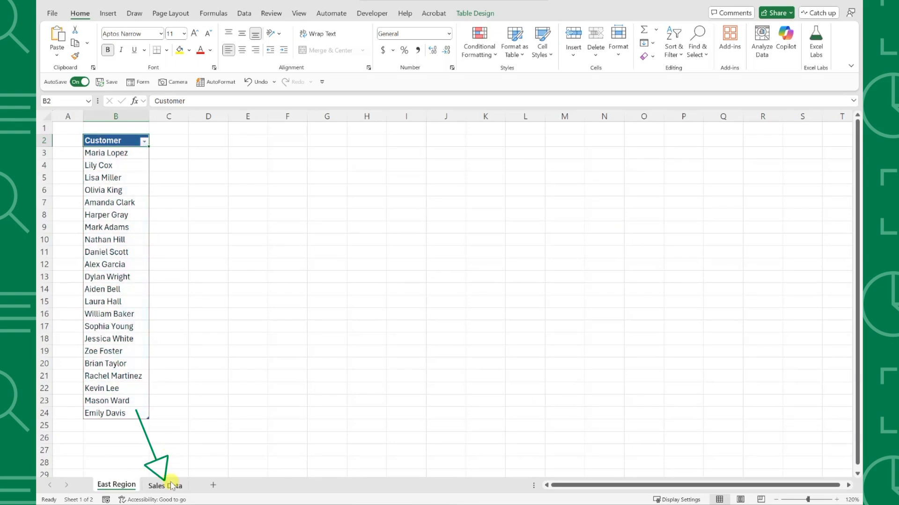
Ask Copilot to look up each customer's revenue from the Sales Data tab.
left_click(165, 485)
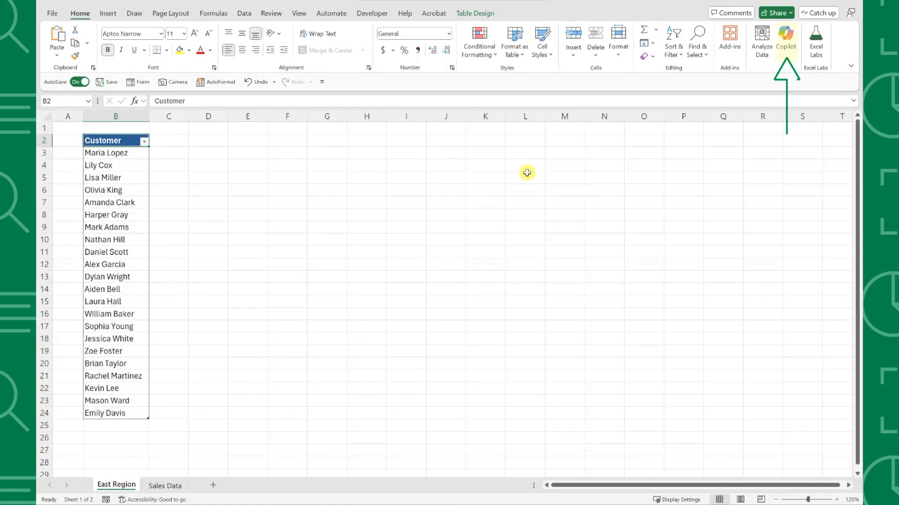
left_click(786, 41)
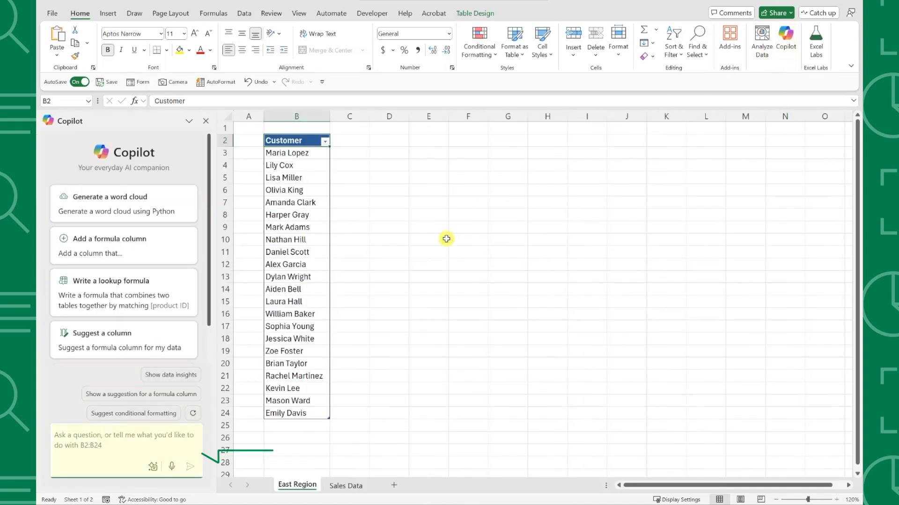
type("look up the customer name on the sales data tab and return the corresponding revenue amount")
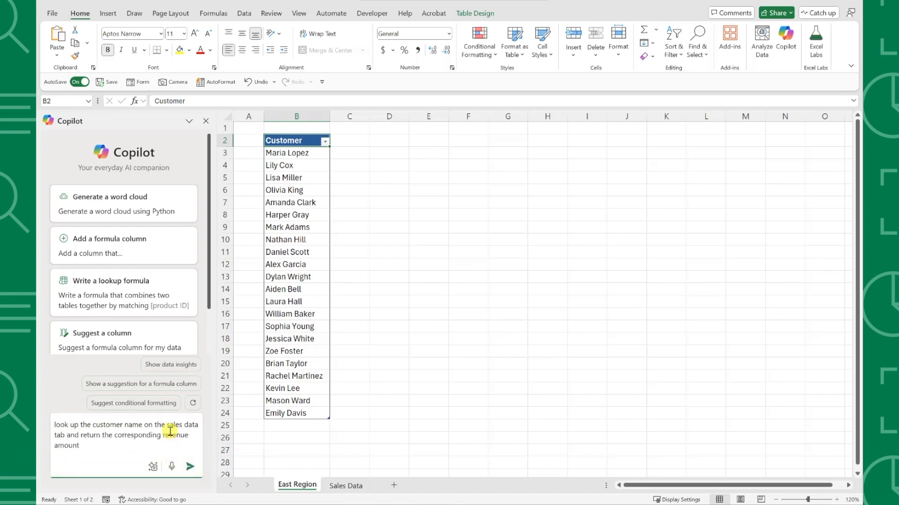
left_click(189, 466)
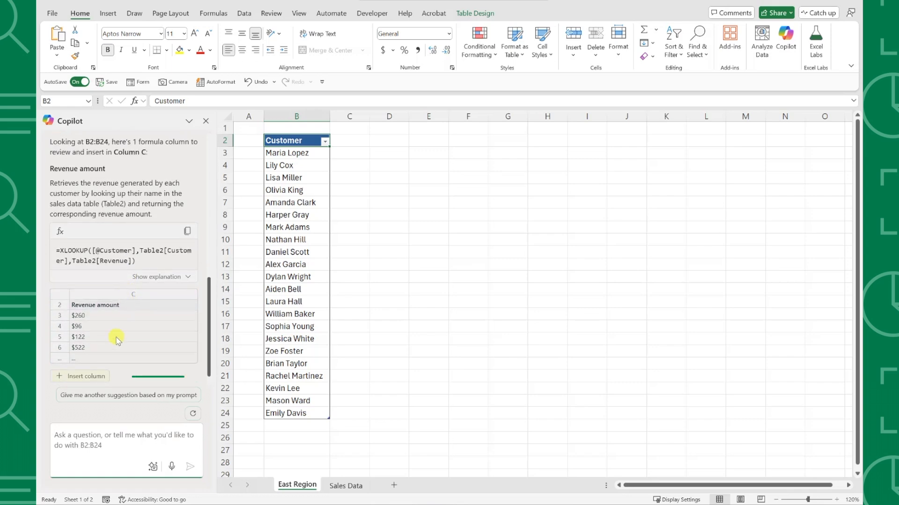
Insert Copilot's XLOOKUP Revenue amount column beside the East Region customers.
left_click(80, 377)
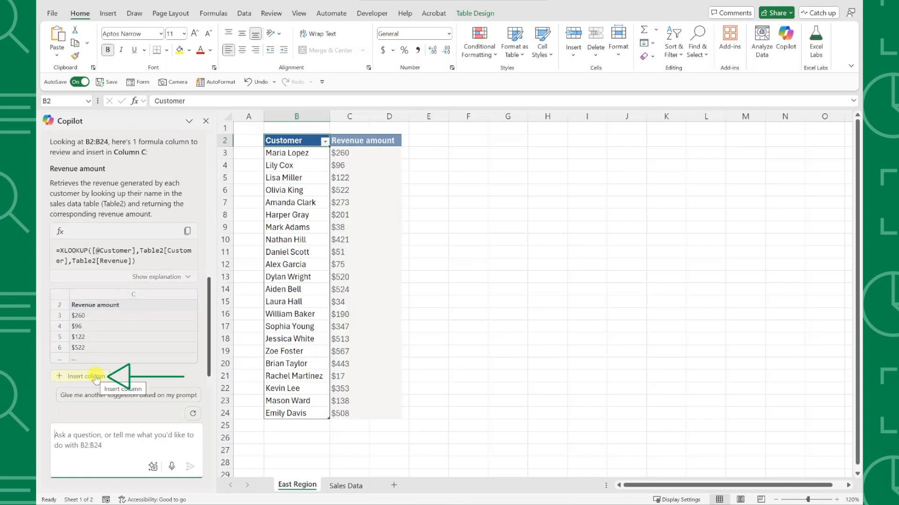
left_click(86, 376)
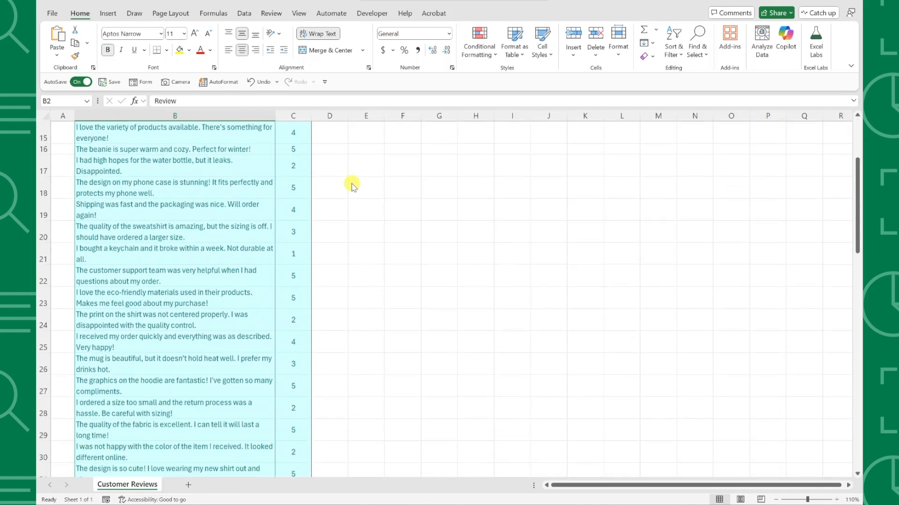
Ask Copilot to 'summarize all reviews' and read its themes: quality, service, fit, shipping.
scroll("down", 3)
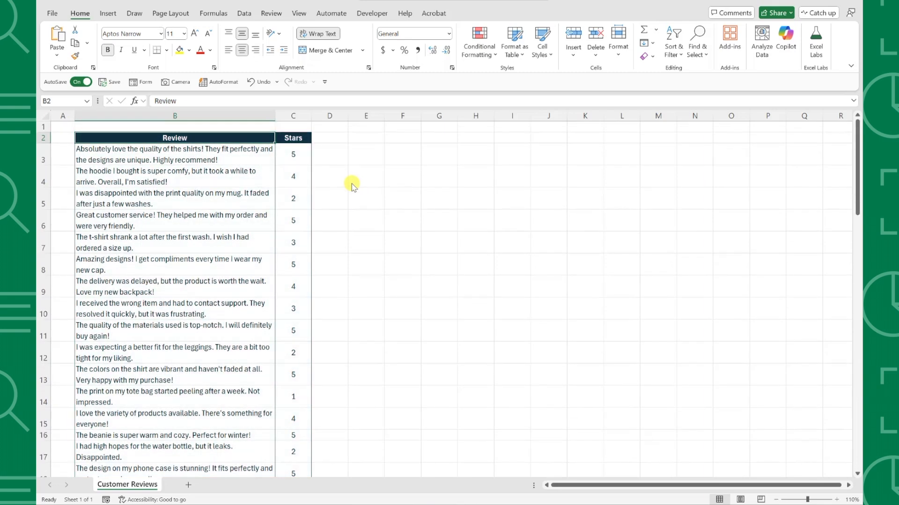
left_click(786, 41)
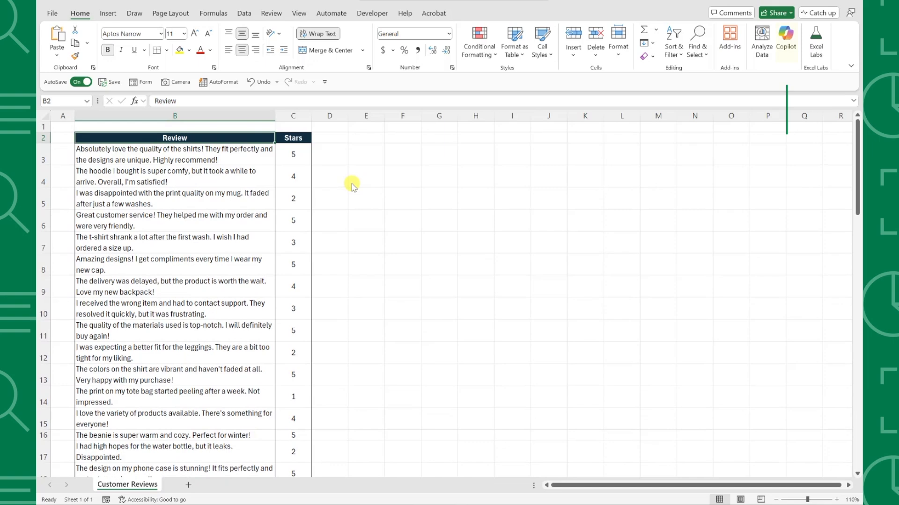
left_click(785, 41)
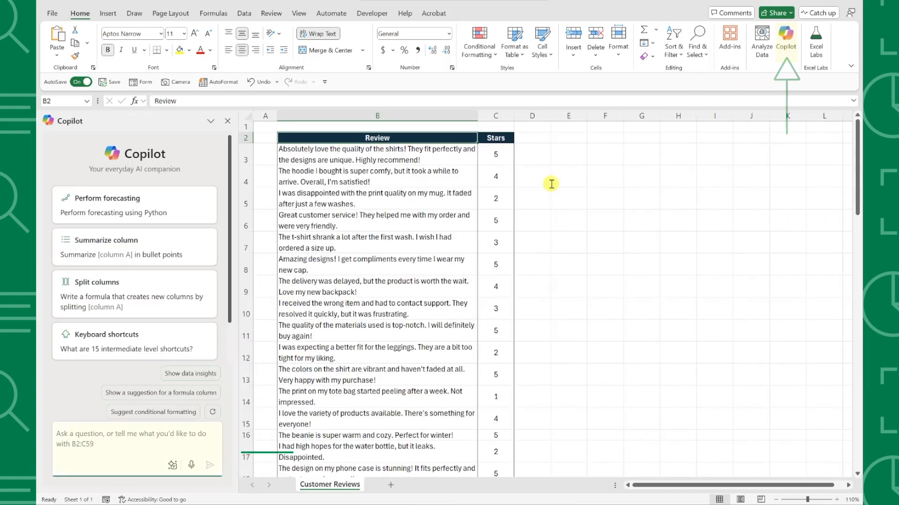
type("summarize al")
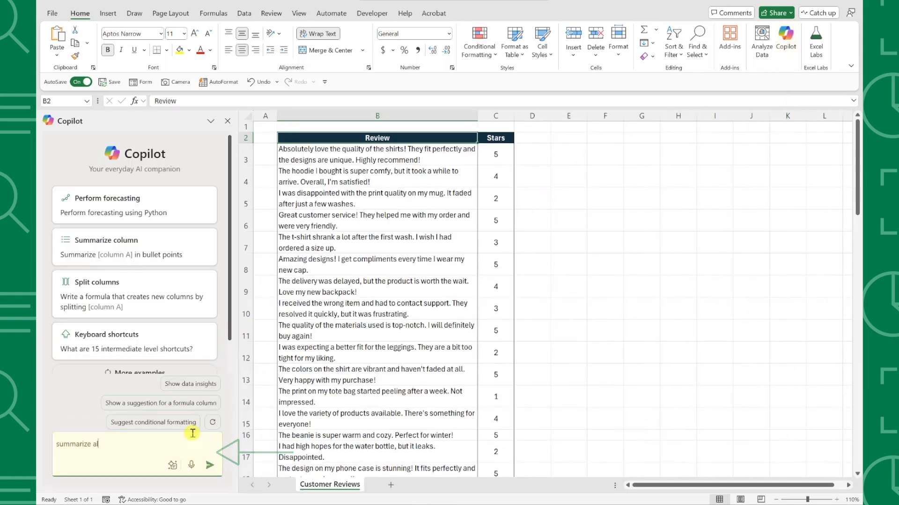
left_click(209, 465)
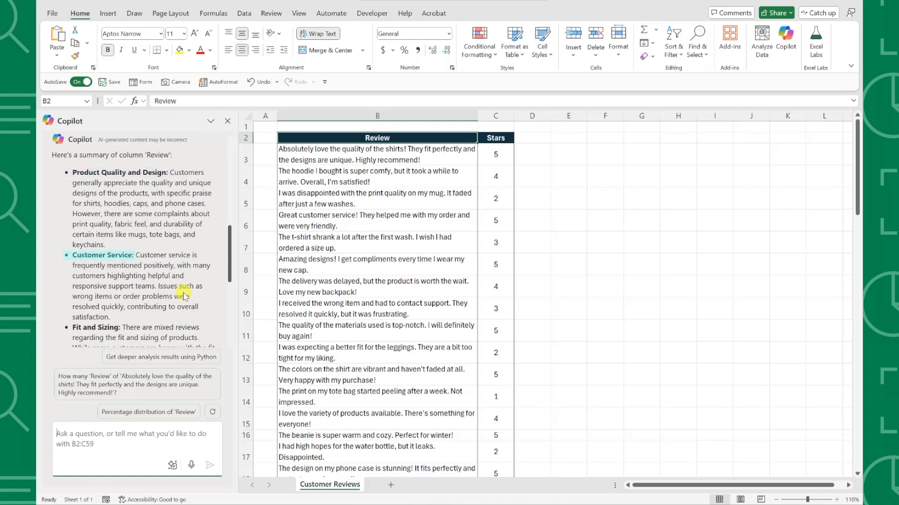
scroll("down", 3)
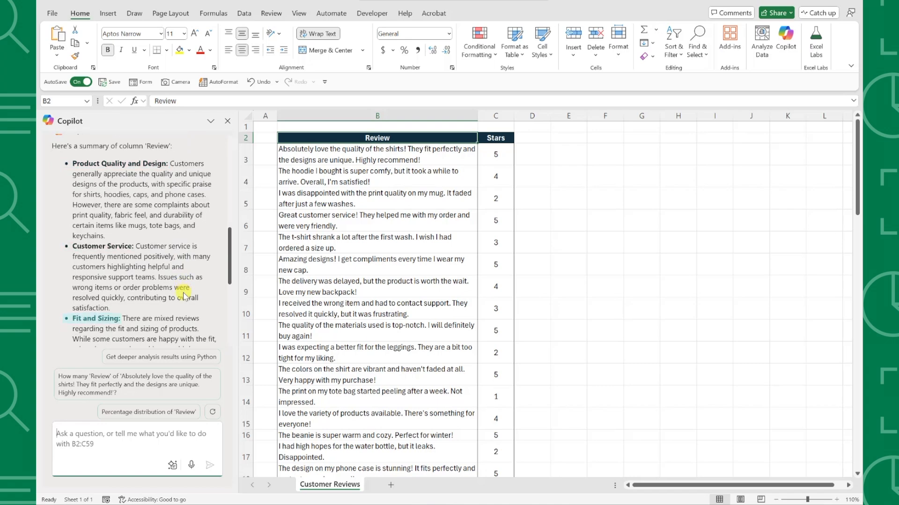
scroll("down", 3)
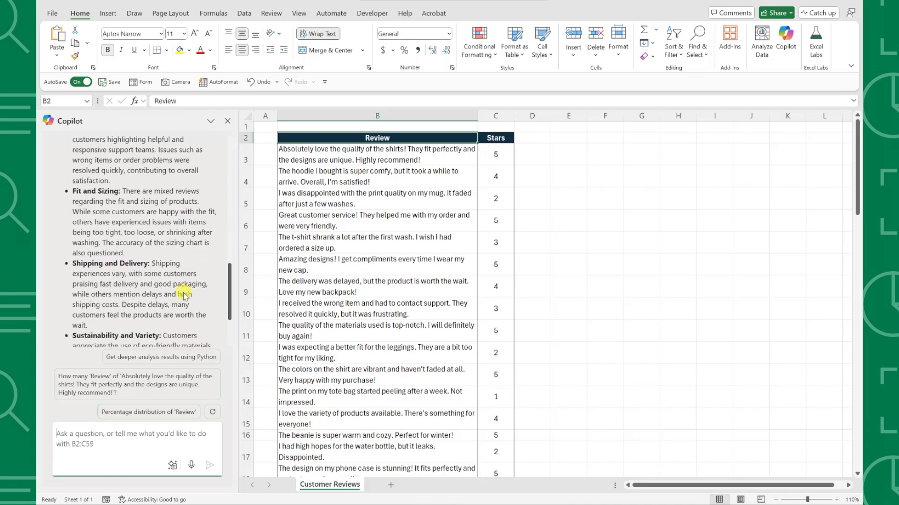
scroll("down", 3)
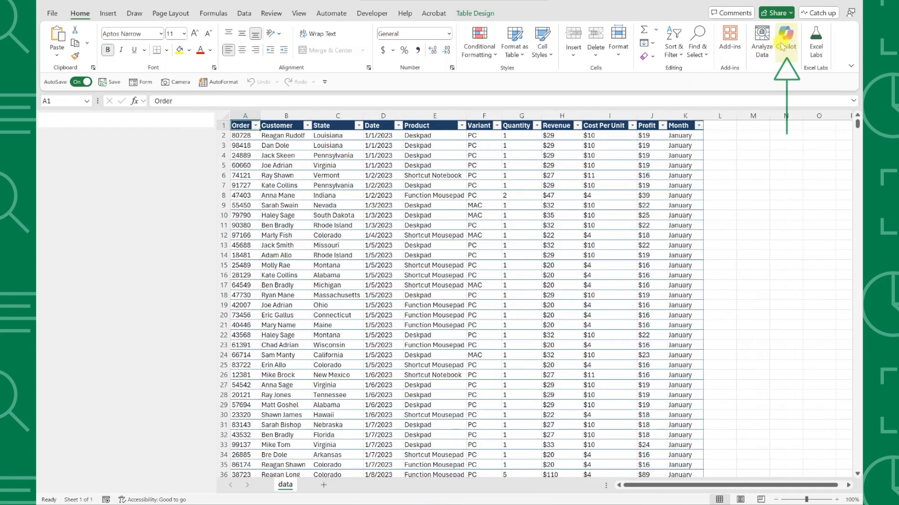
Start Copilot's Python advanced analysis of the sales orders, creating the Analysis1 sheet.
left_click(786, 40)
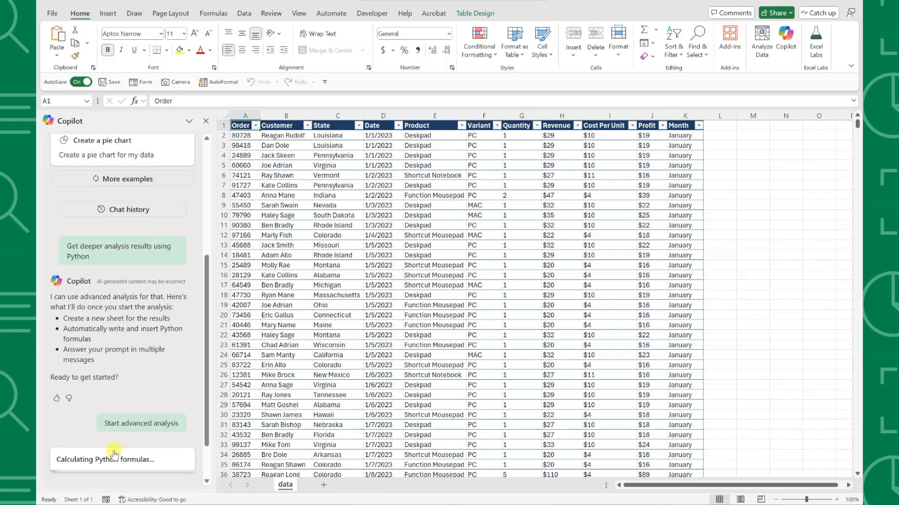
left_click(141, 423)
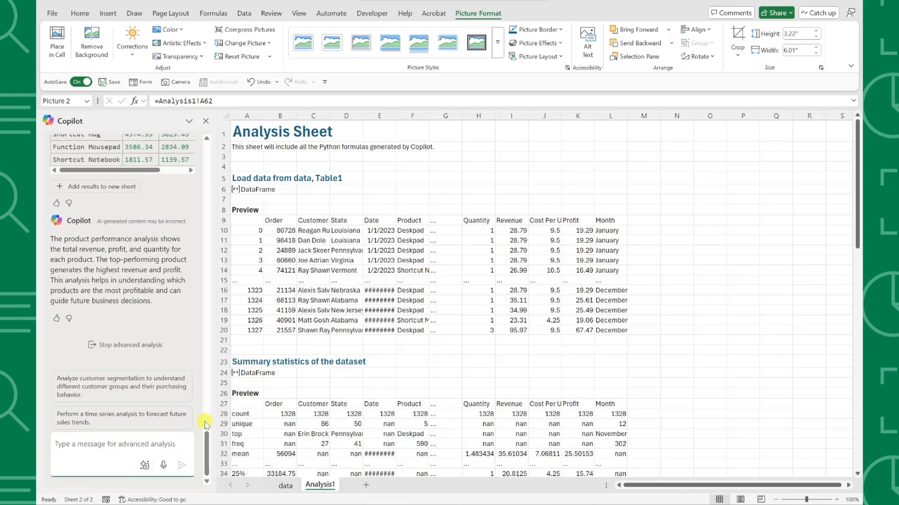
scroll("down", 3)
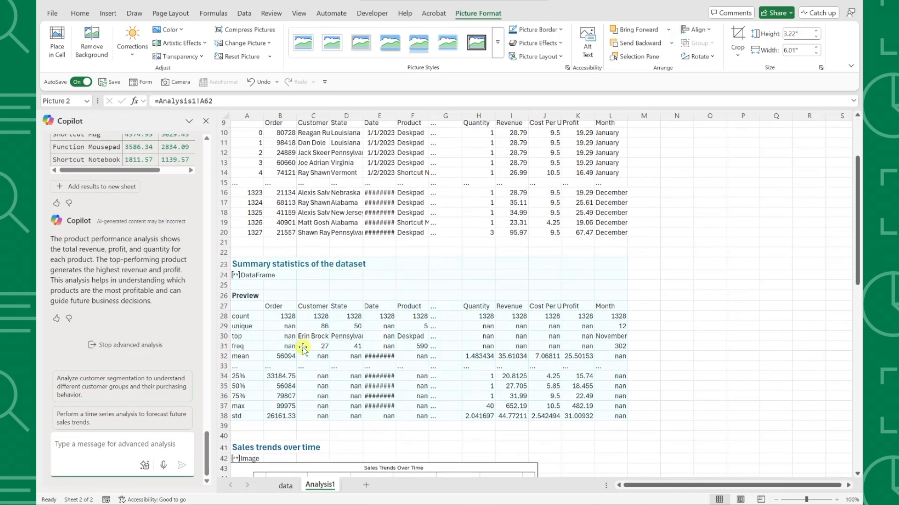
scroll("down", 3)
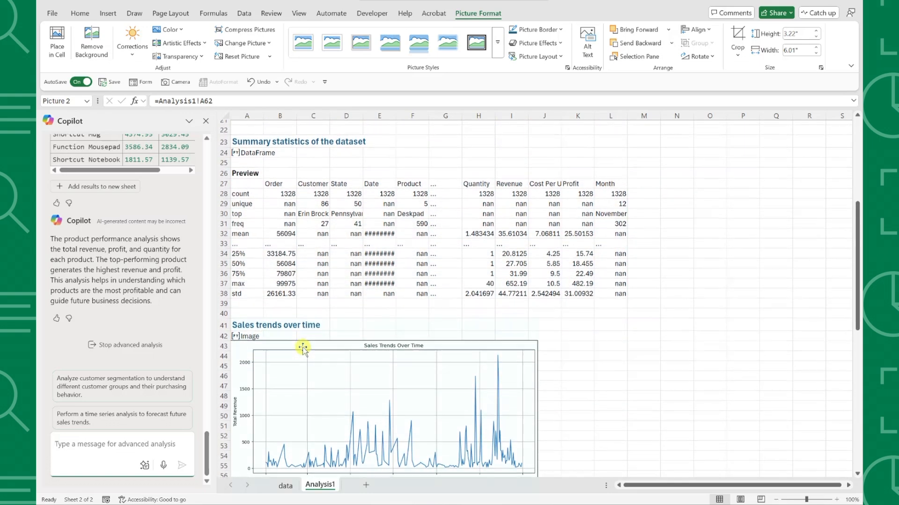
scroll("down", 3)
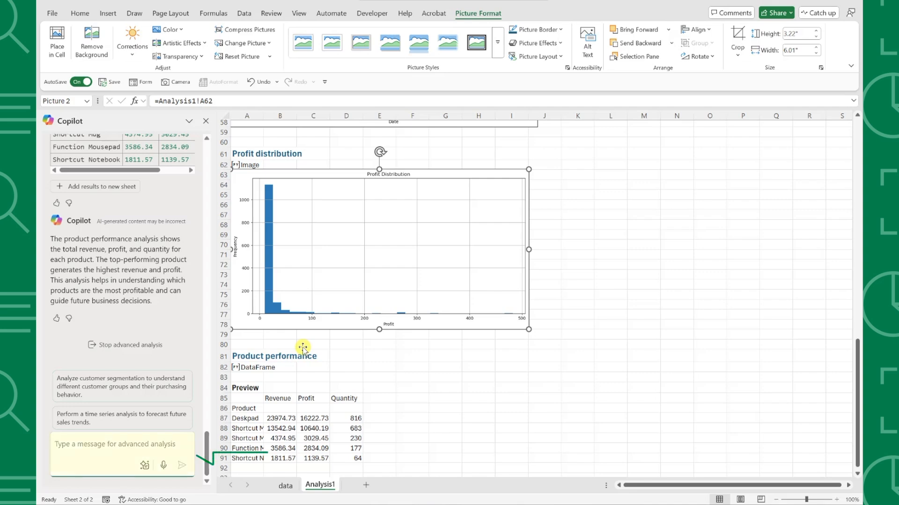
Ask Copilot 'what are some unique charts i can create using python in excel?' and review its list.
type("what are some unique charts i can crea")
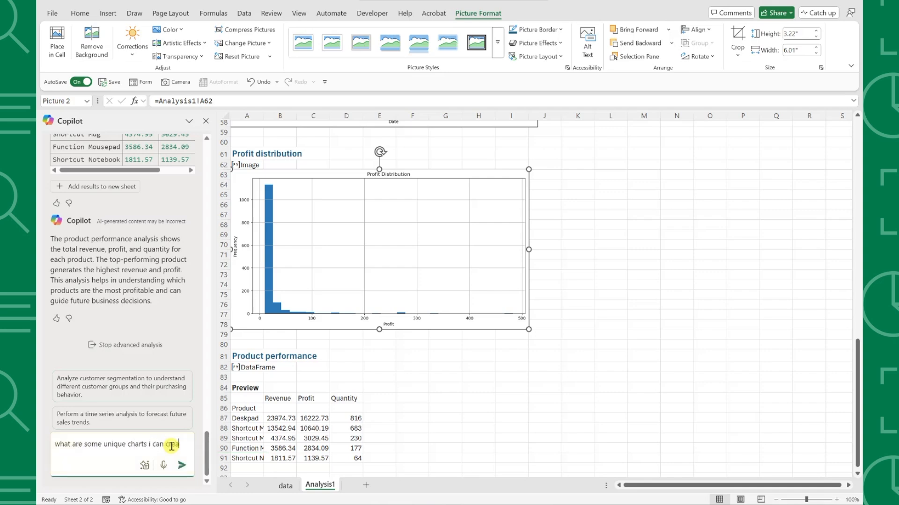
left_click(181, 465)
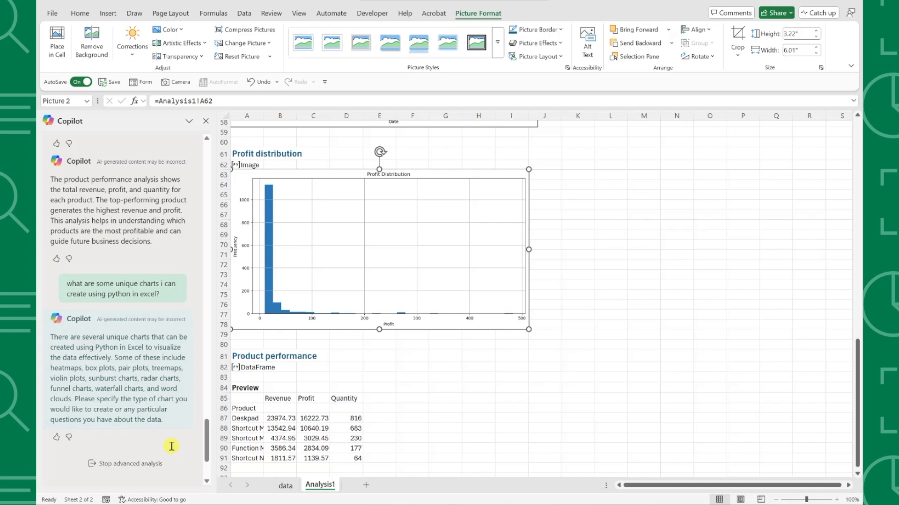
scroll("down", 3)
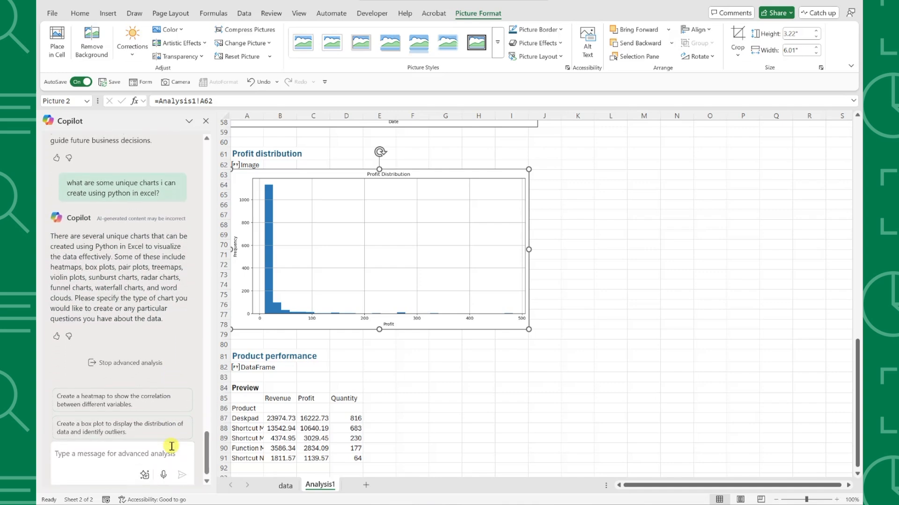
scroll("down", 3)
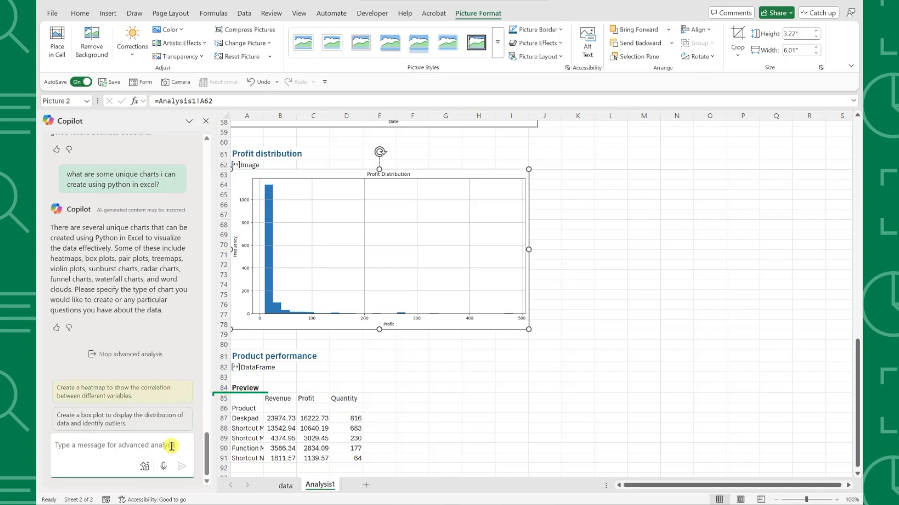
Add Copilot's heatmap showing correlation between variables to Analysis1 and scroll to view it.
left_click(120, 391)
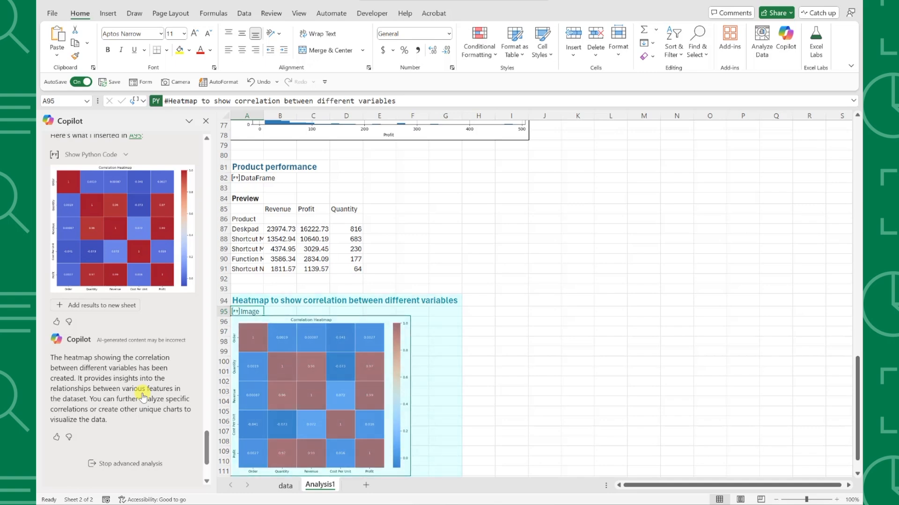
scroll("down", 3)
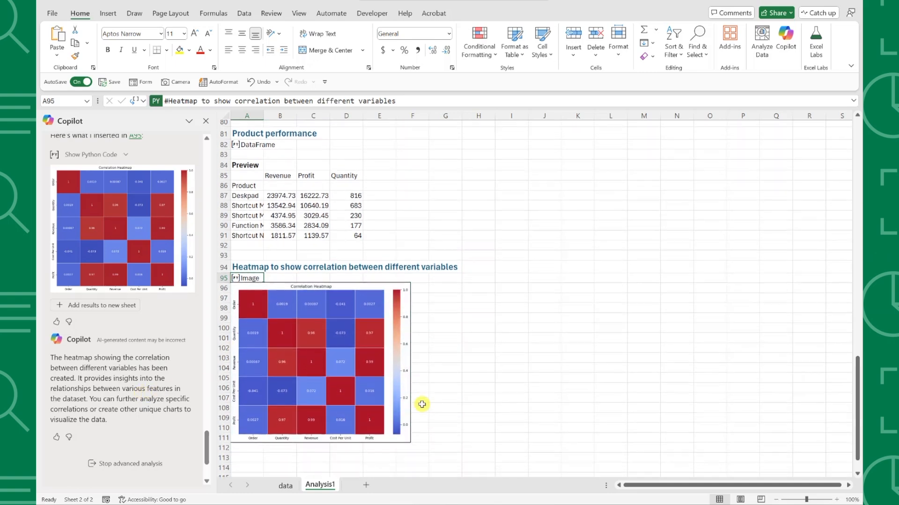
scroll("down", 3)
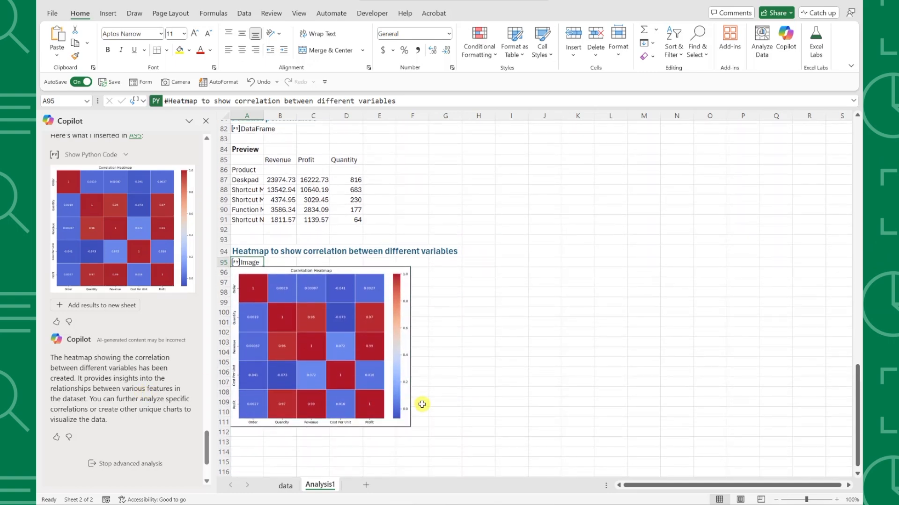